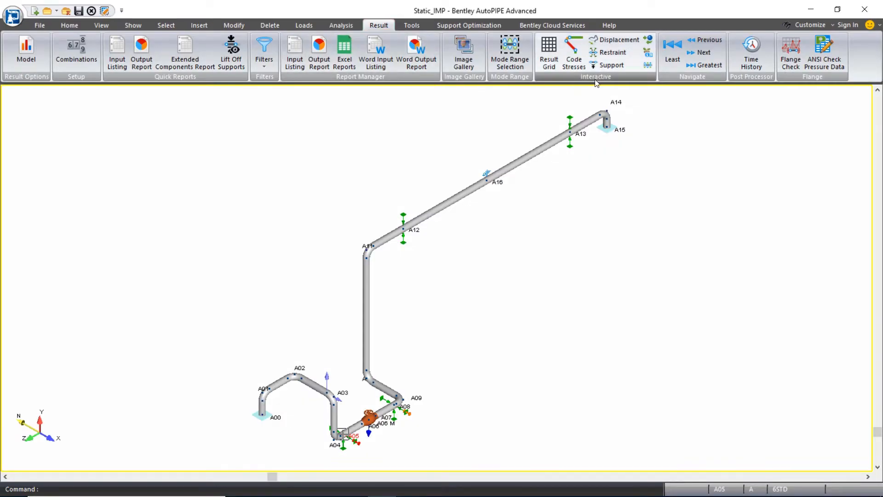
# Step: Open the Result Review grid from the Result ribbon
pyautogui.click(547, 51)
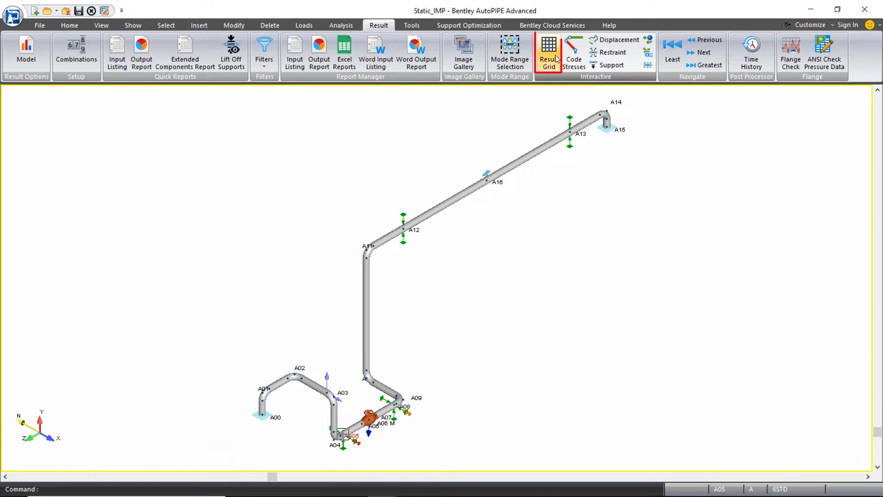
pyautogui.click(547, 51)
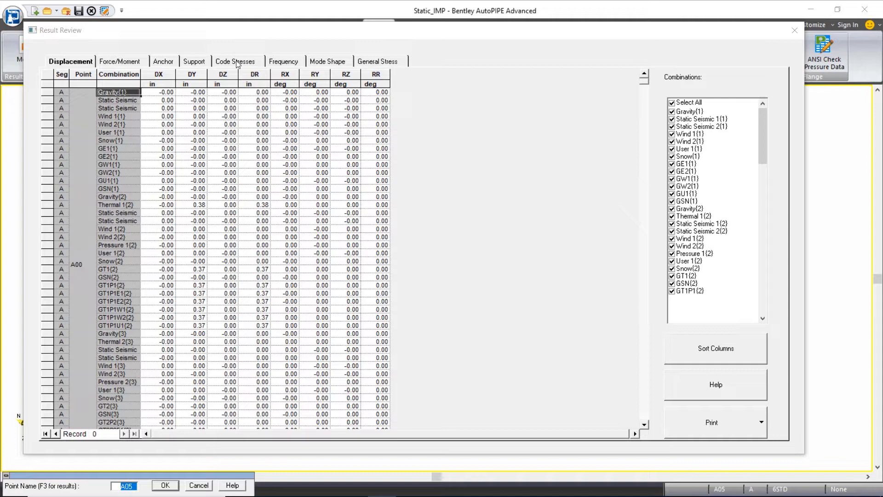
# Step: Switch the Result Review grid to the Code Stresses results for point A00
pyautogui.click(239, 61)
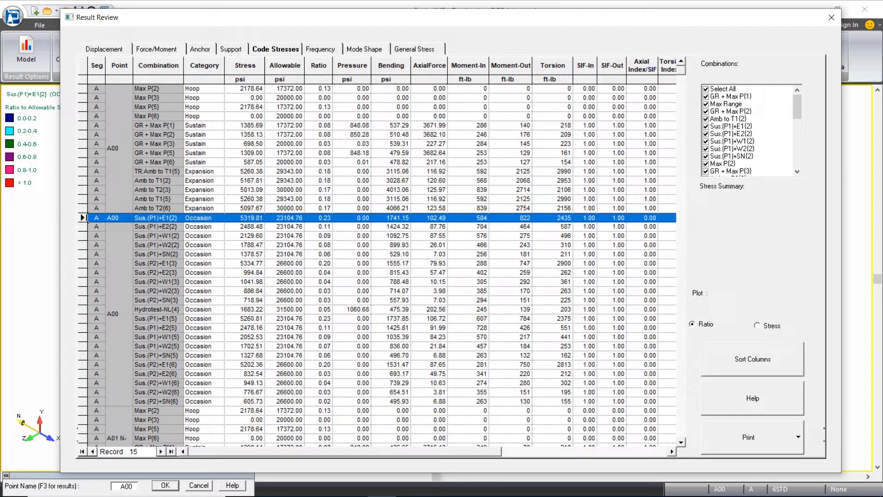
pyautogui.moveTo(662, 143)
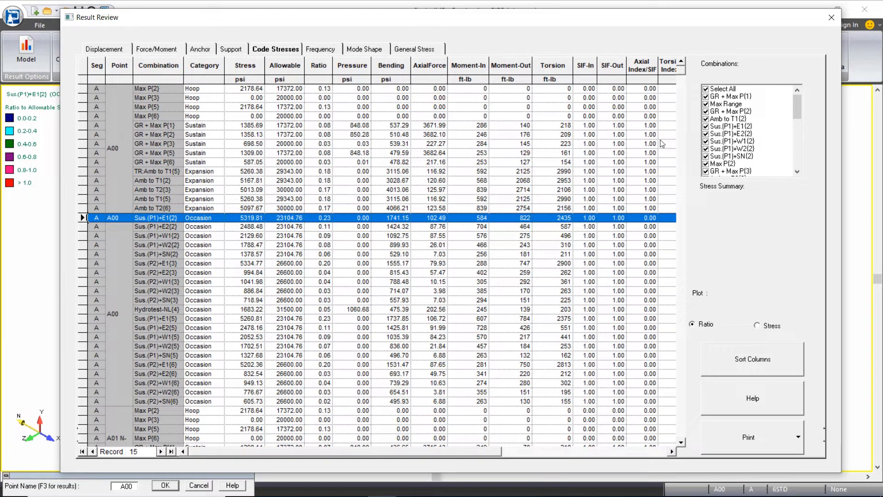
pyautogui.moveTo(724, 121)
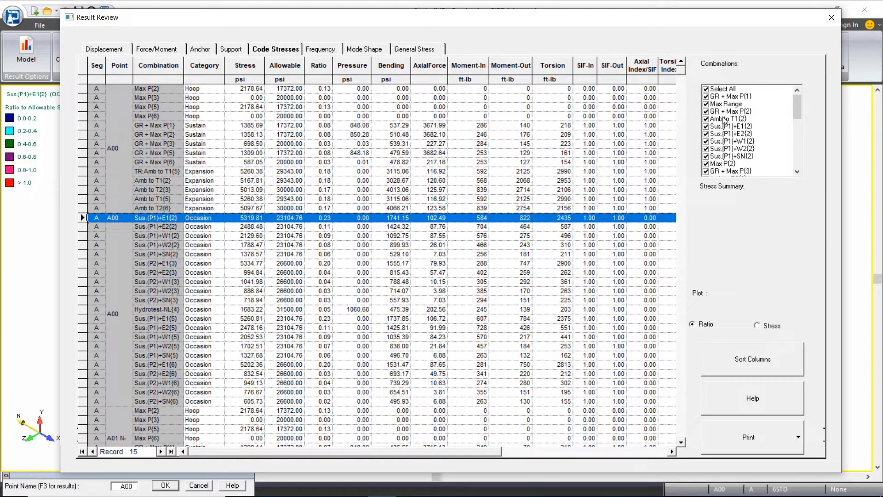
pyautogui.moveTo(758, 236)
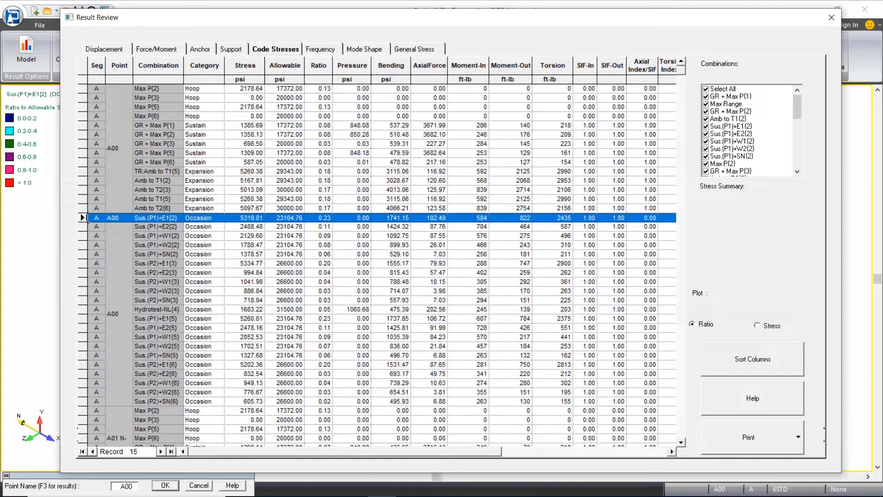
pyautogui.moveTo(88, 182)
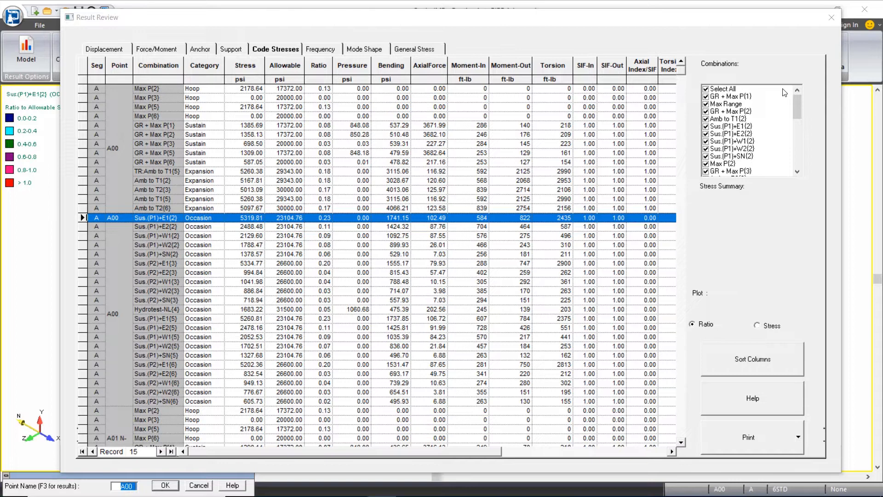
# Step: Clear Select All and tick only the Sus.(P1)/(P2)+E1, E2, W1, W2 and SN combinations of sets 2 and 3
pyautogui.click(705, 88)
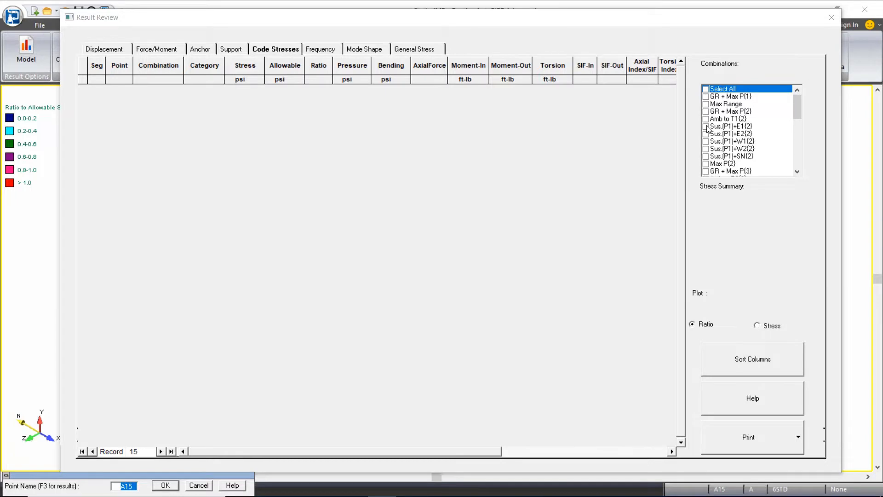
pyautogui.click(705, 126)
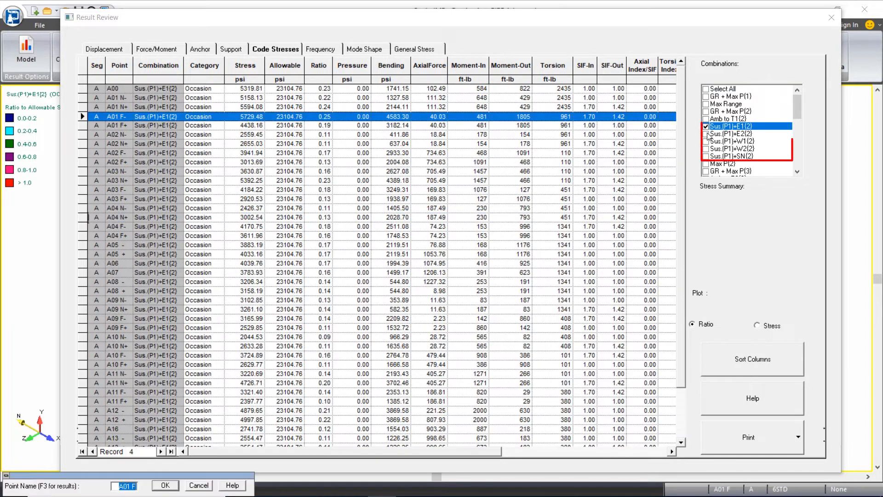
pyautogui.click(705, 149)
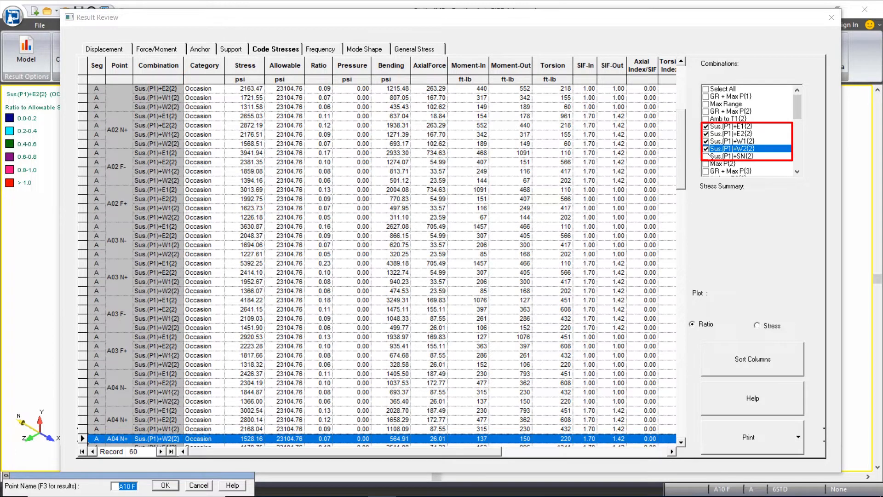
pyautogui.click(707, 156)
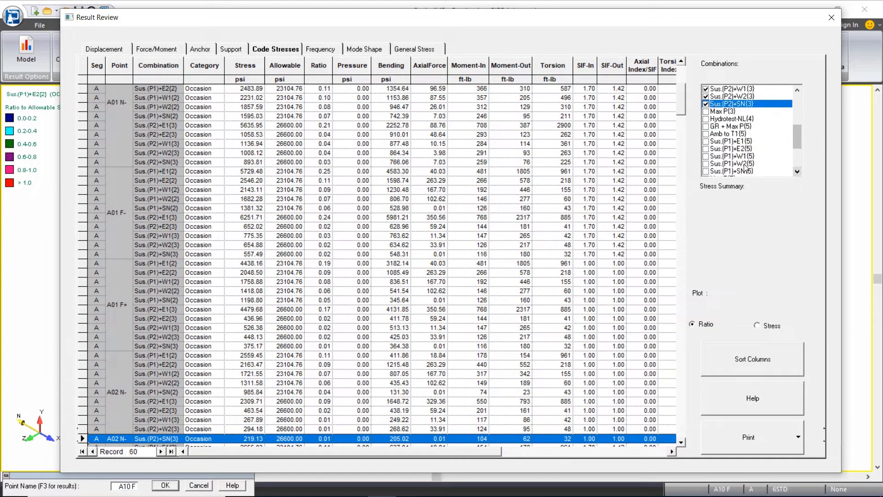
pyautogui.click(730, 148)
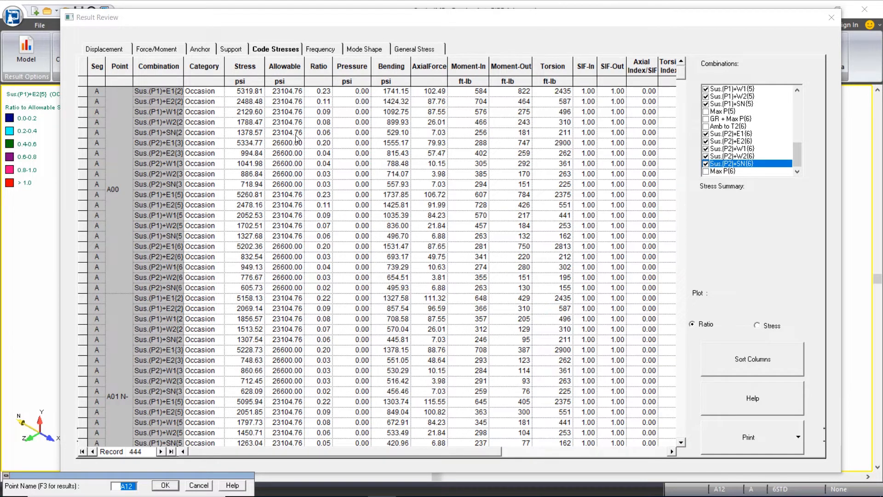
pyautogui.moveTo(210, 96)
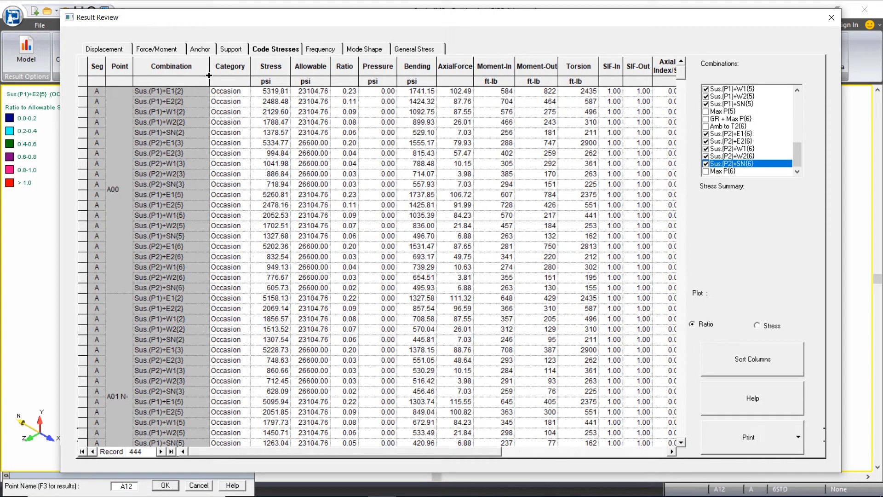
pyautogui.moveTo(90, 103)
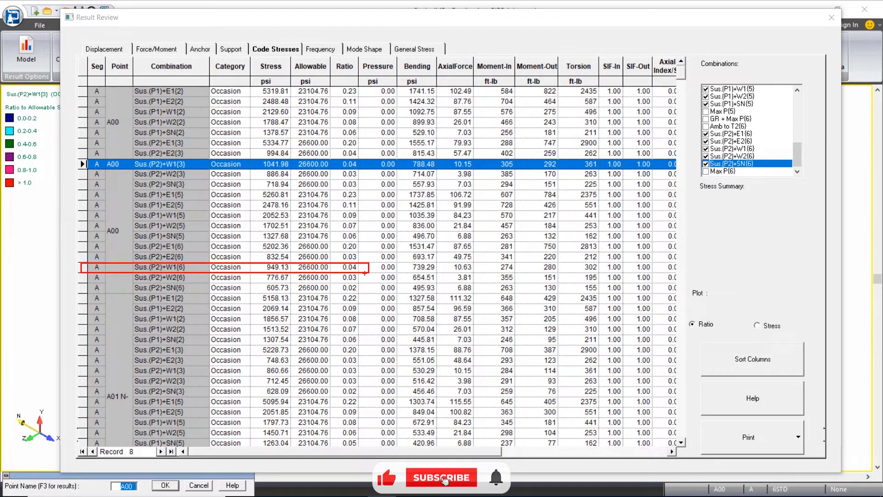
# Step: Select the Sus.(P2)+W1(3) row at A00 showing 1041.98 psi against 26600 psi allowable
pyautogui.click(441, 477)
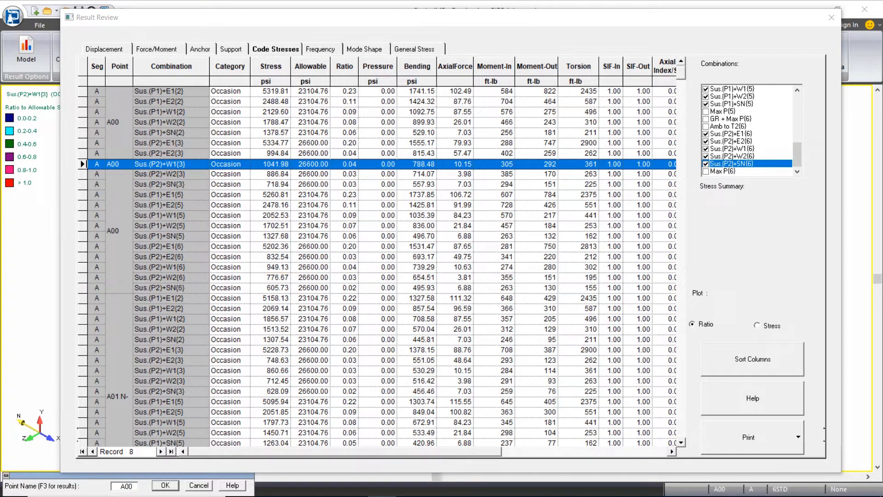
pyautogui.moveTo(243, 53)
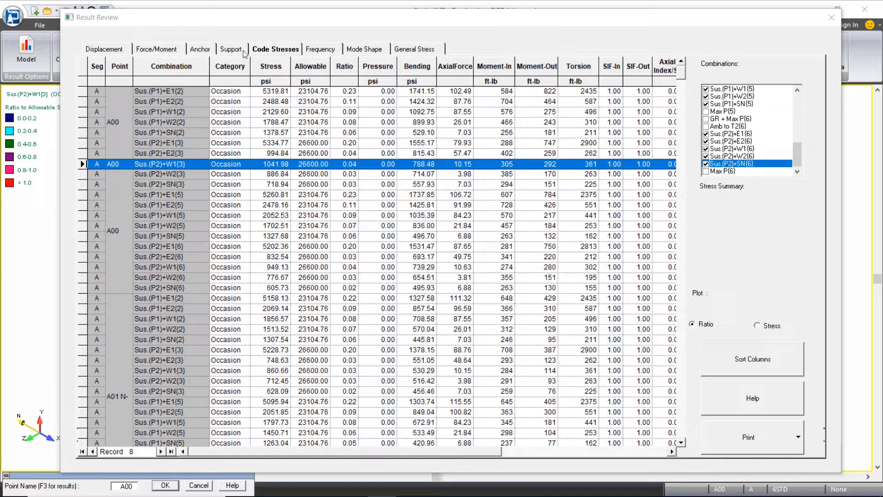
# Step: Show support loads filtered to GE1, GE2, GW1, GW2 and GU1 of analysis set 1
pyautogui.click(232, 49)
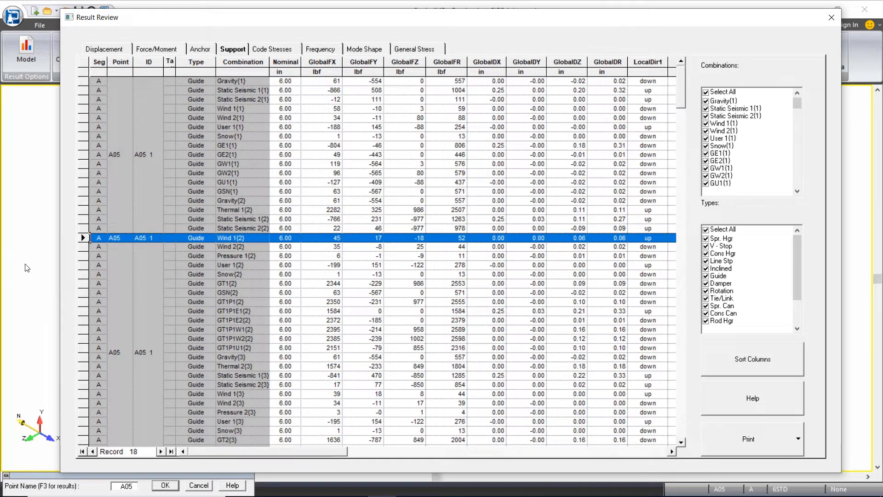
pyautogui.moveTo(363, 261)
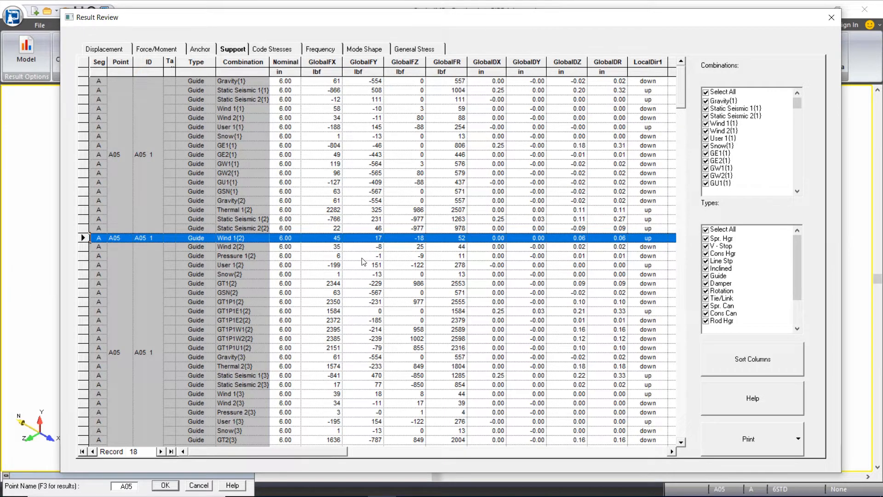
pyautogui.click(706, 92)
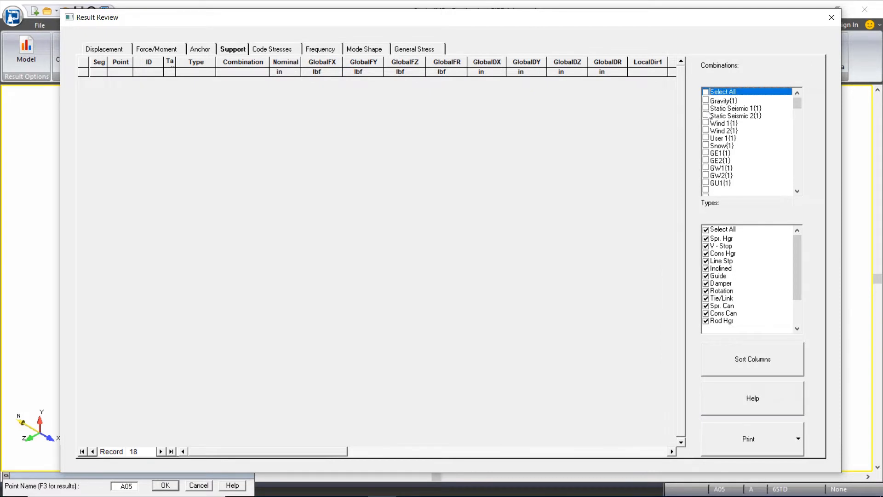
pyautogui.click(706, 159)
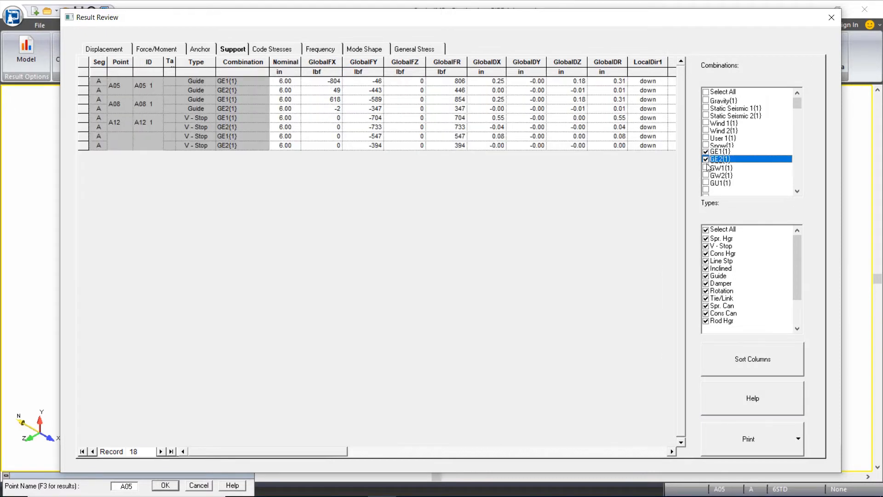
pyautogui.click(706, 174)
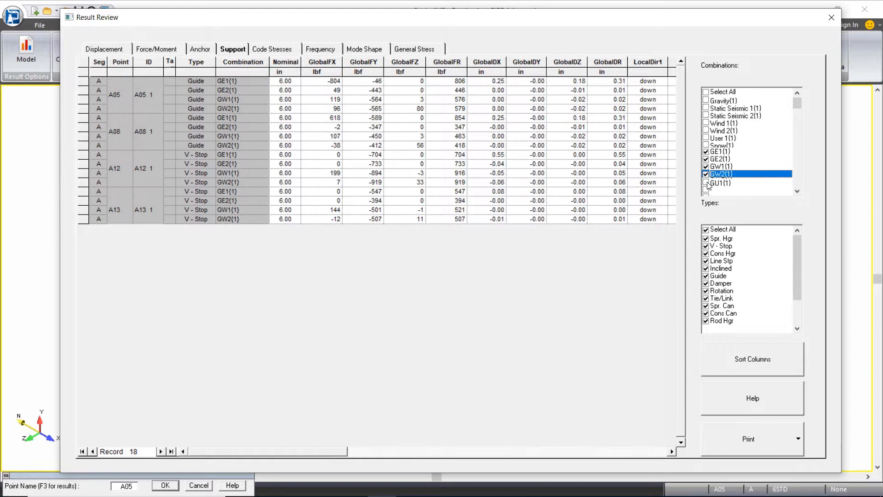
pyautogui.click(705, 183)
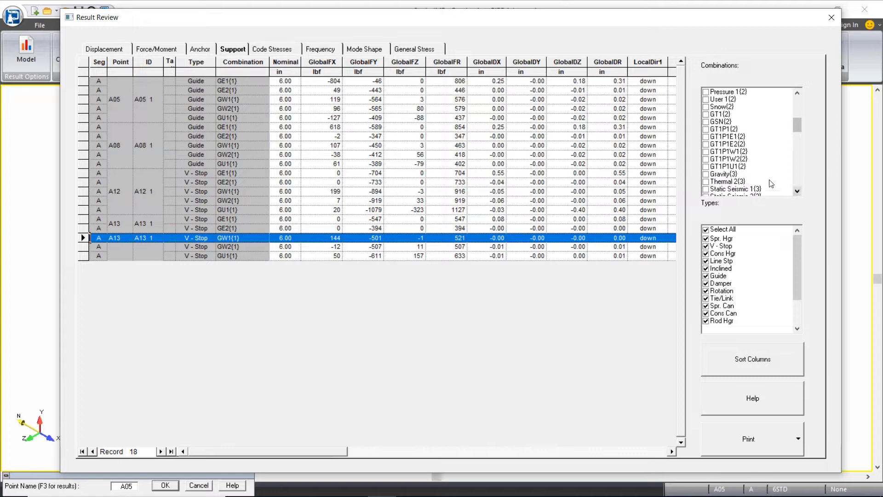
# Step: Tick the GT1P1E1, E2, W1, W2 and U1 combinations of analysis set 2
pyautogui.click(706, 136)
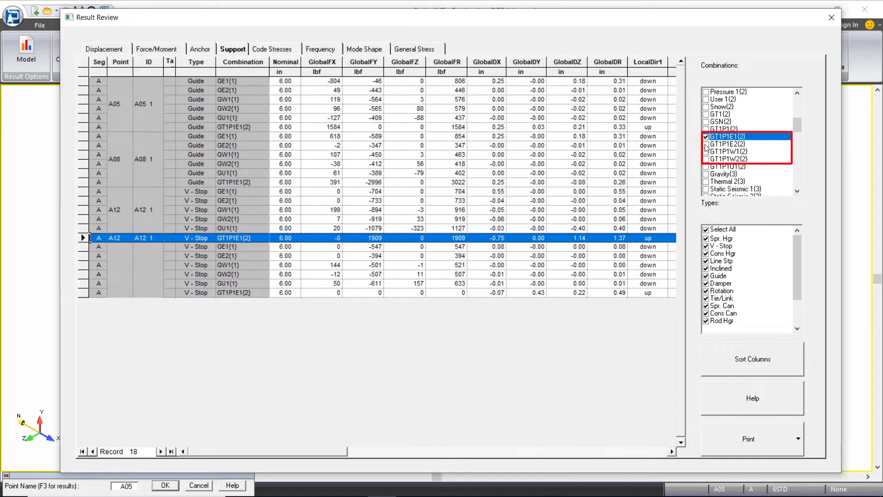
pyautogui.click(705, 145)
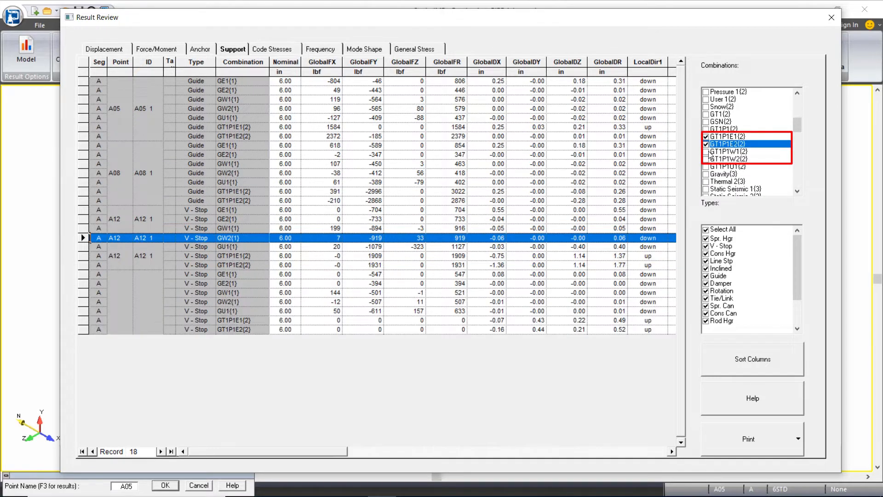
pyautogui.click(730, 158)
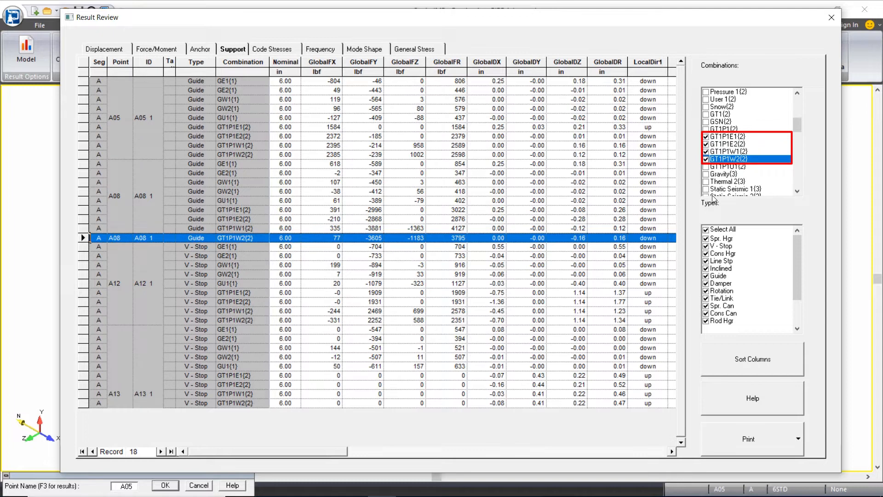
pyautogui.click(706, 167)
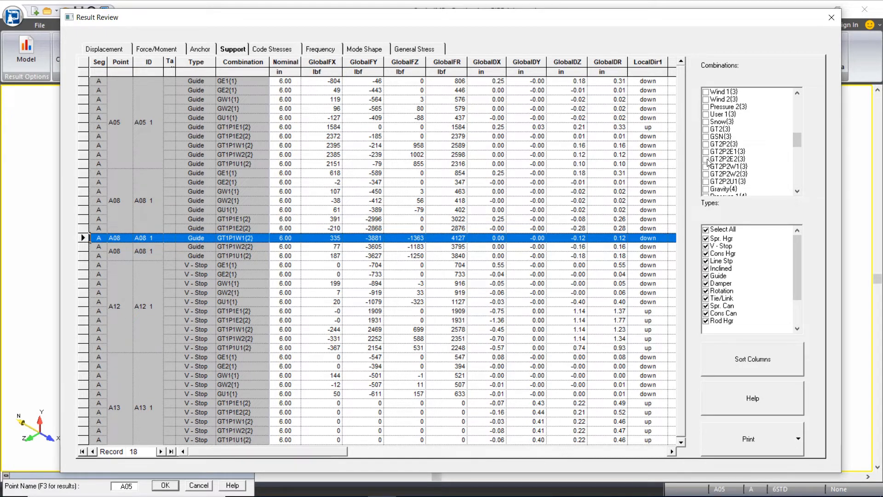
# Step: Tick the GT2P2 seismic, wind and U1 combinations of analysis set 3
pyautogui.click(706, 152)
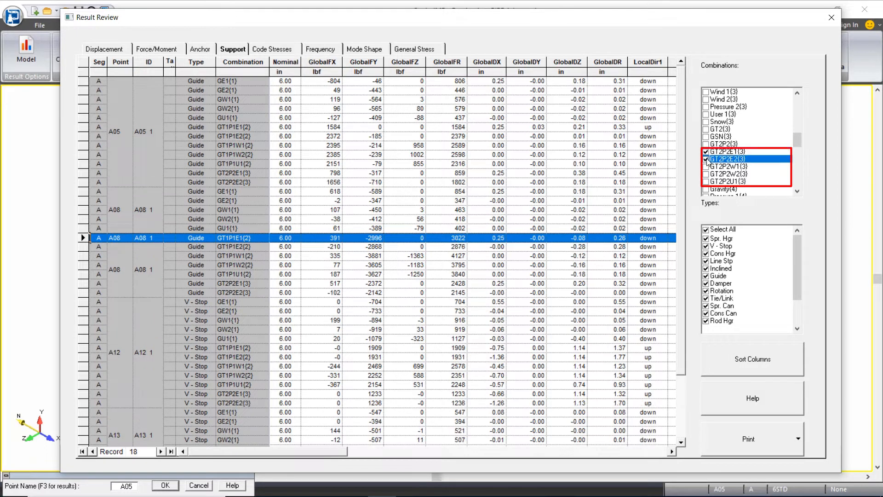
pyautogui.click(706, 167)
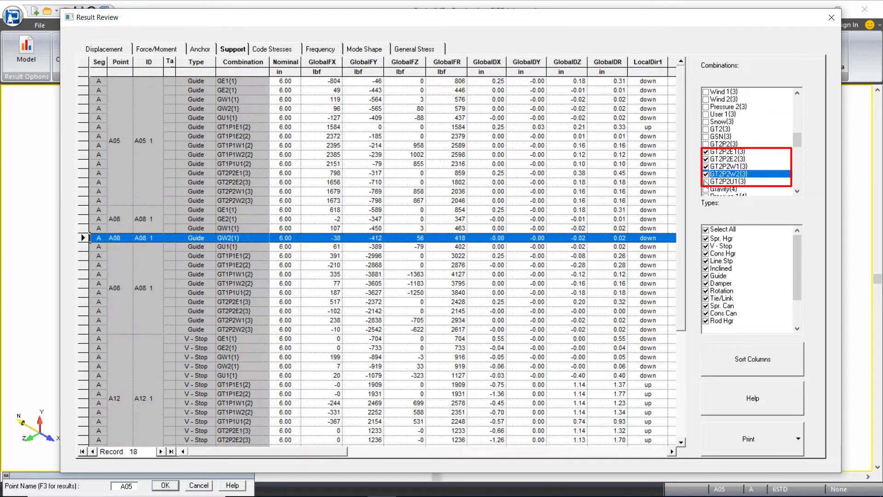
pyautogui.click(732, 182)
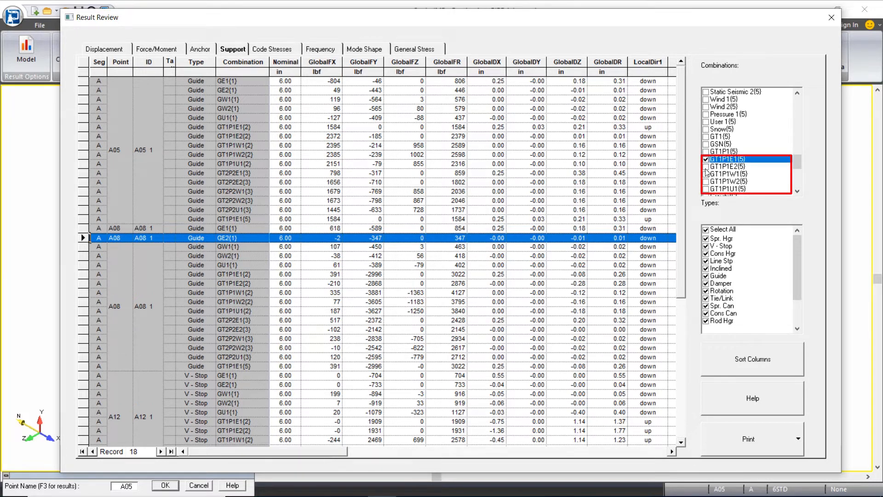
# Step: Tick GT1P1E1(5) and the GT2P2E1, E2, W1, W2 combinations of set 6
pyautogui.click(730, 174)
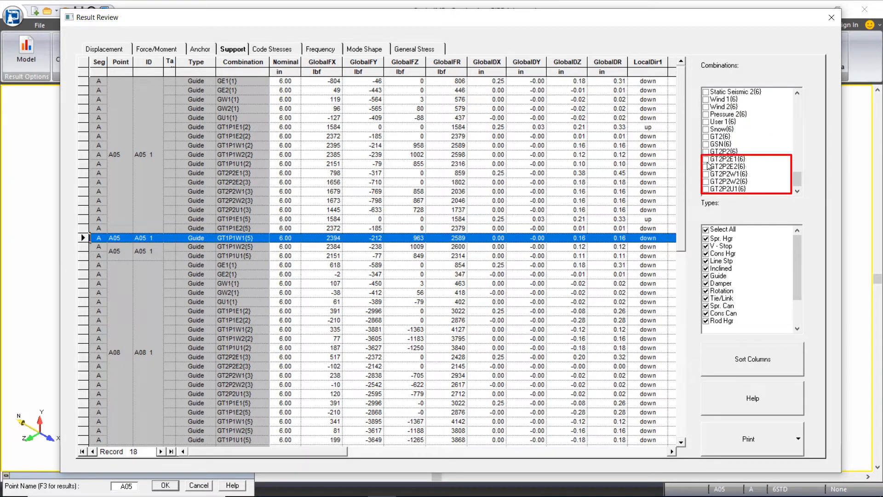
pyautogui.click(706, 167)
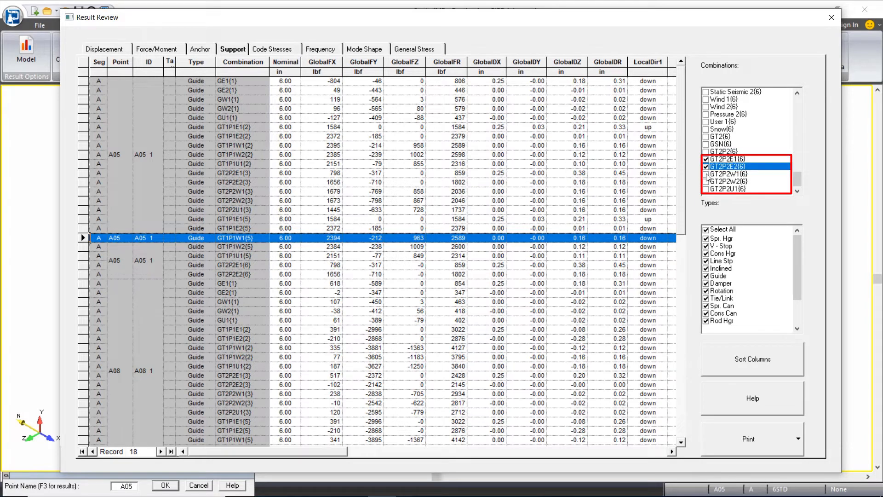
pyautogui.click(729, 181)
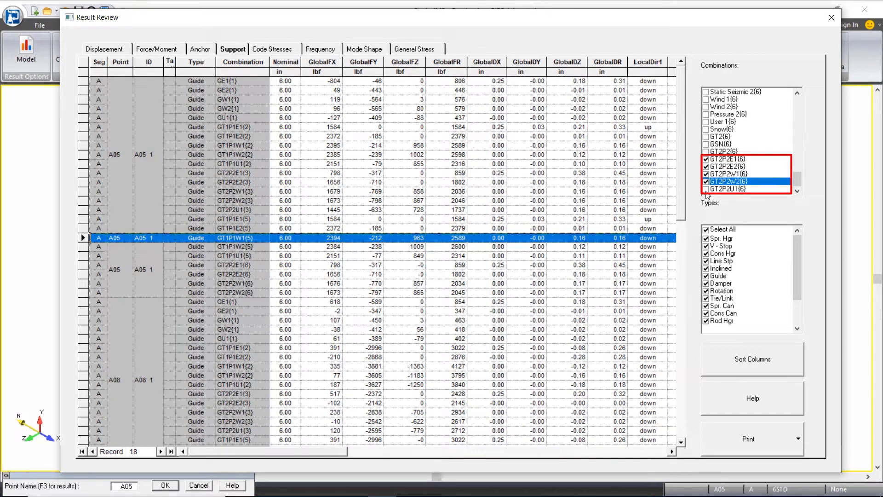
pyautogui.click(726, 189)
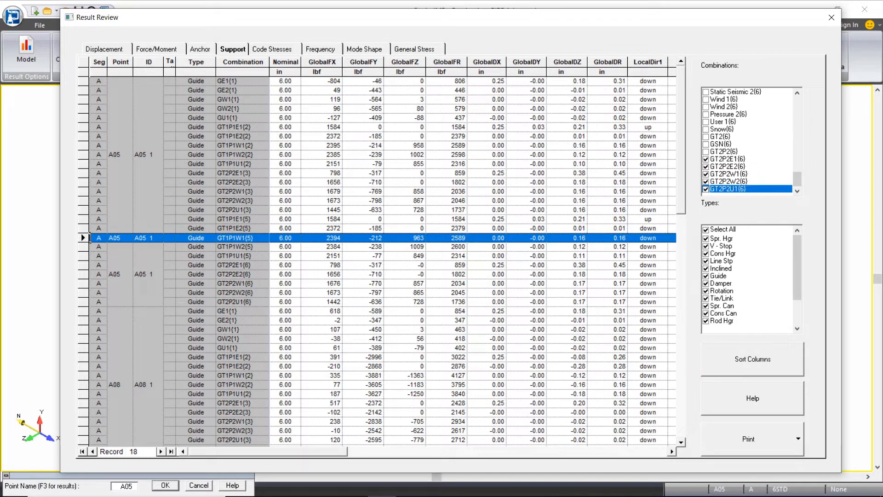
pyautogui.moveTo(363, 268)
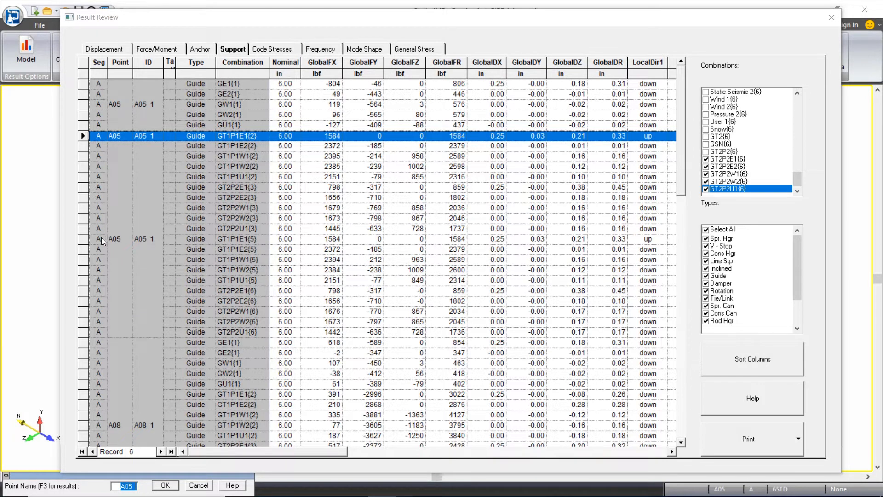
# Step: Select the GT1P1E1(5) row at support A05 showing 1584 lbf and 0.25 in
pyautogui.click(112, 238)
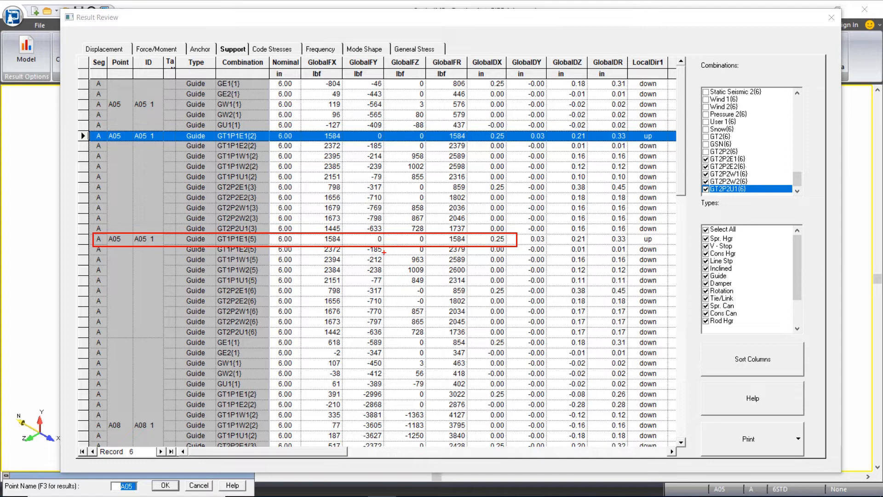
pyautogui.moveTo(339, 295)
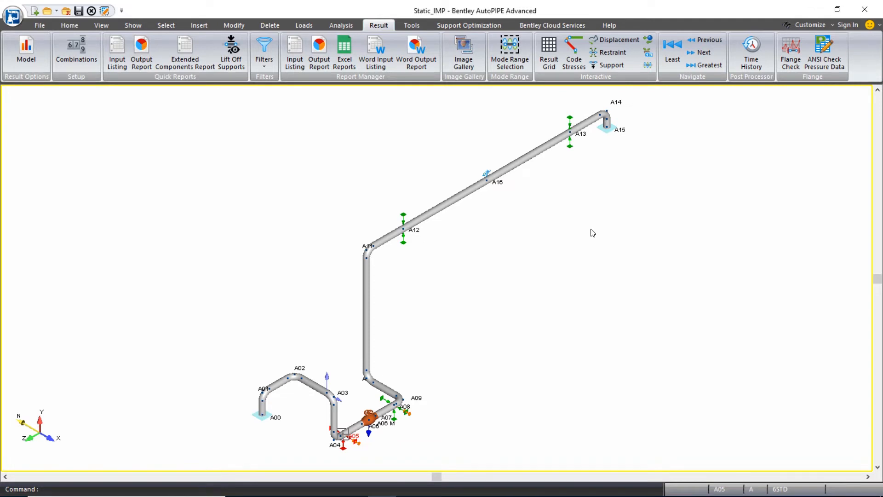
pyautogui.moveTo(622, 355)
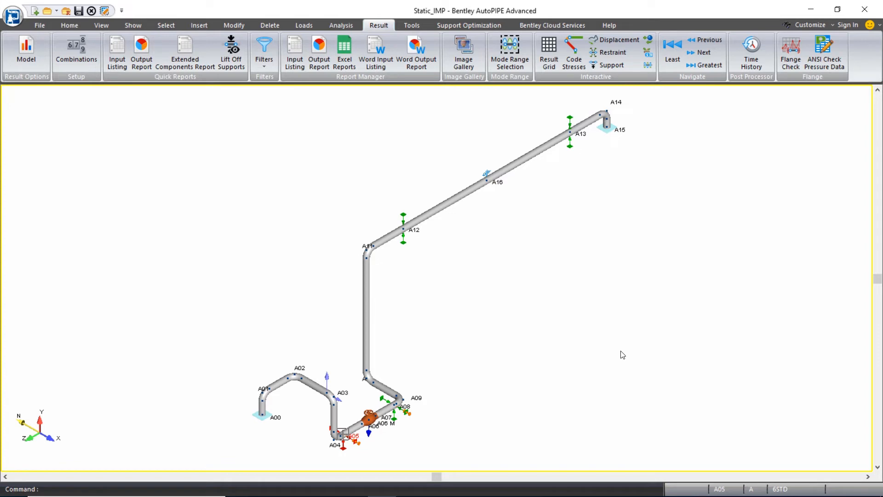